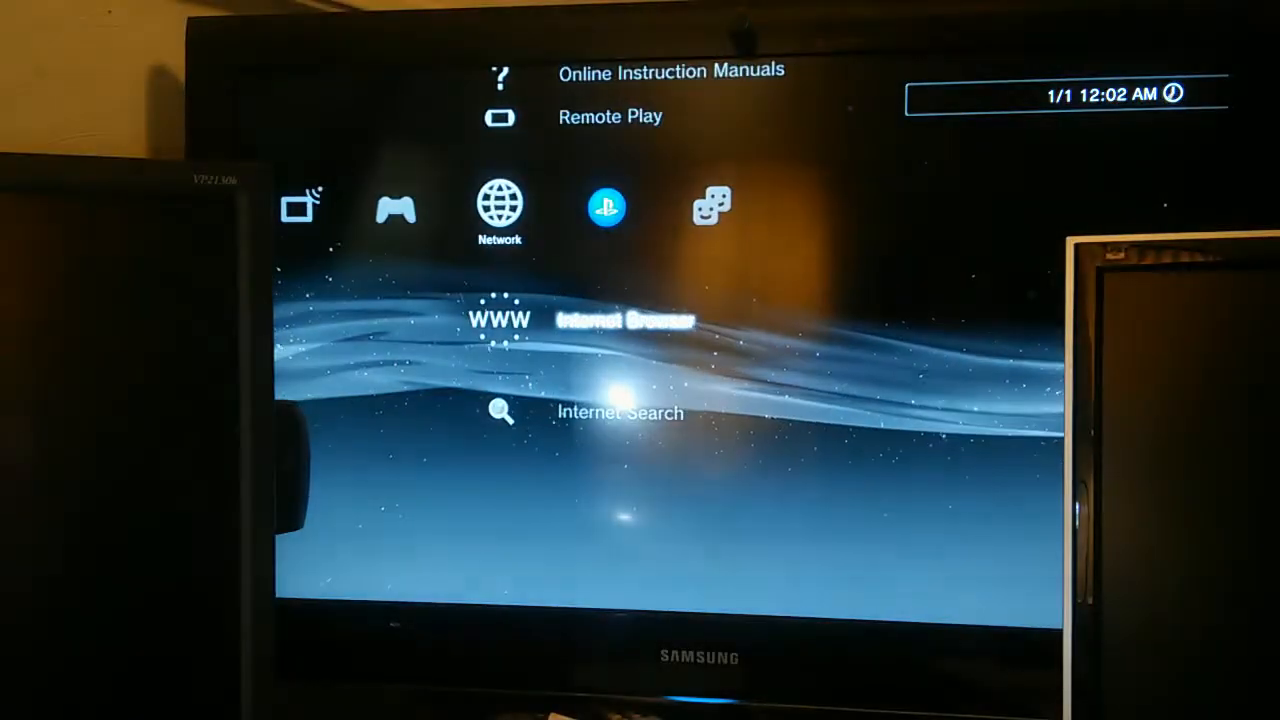
# Move right from Network's Internet Browser to the PlayStation Network column, landing on PlayStation Store.
pyautogui.press('Right')
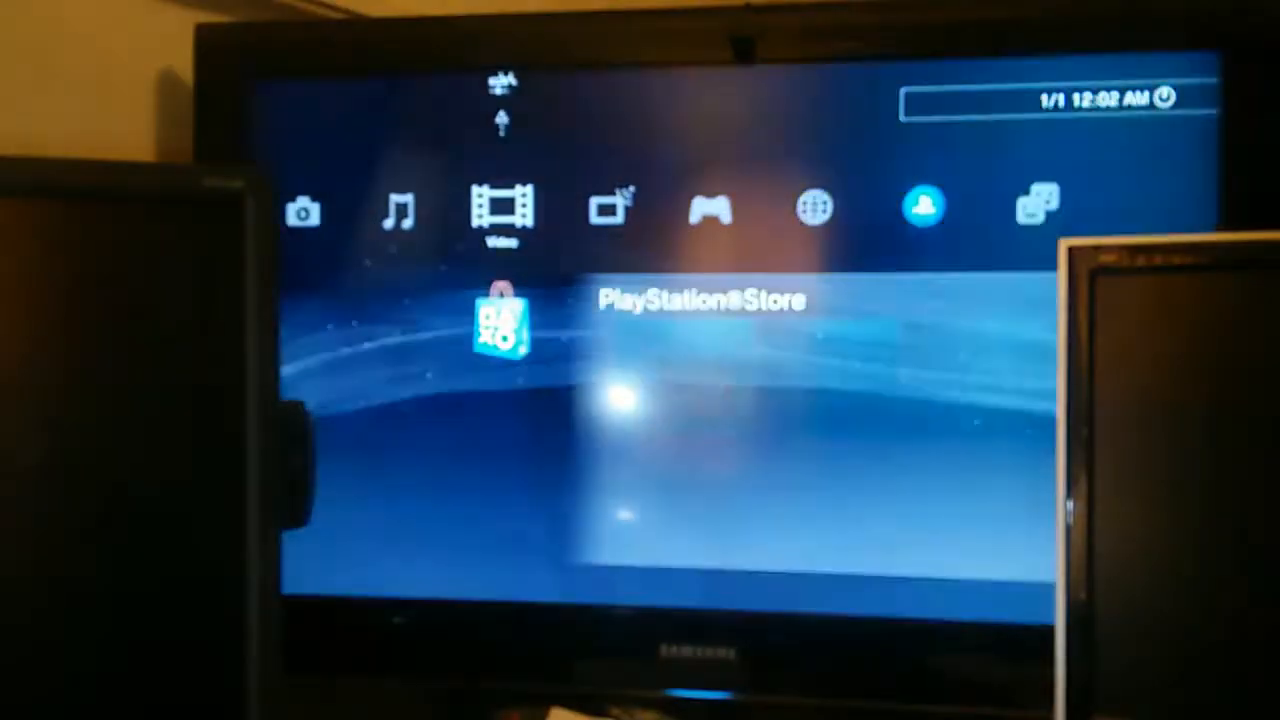